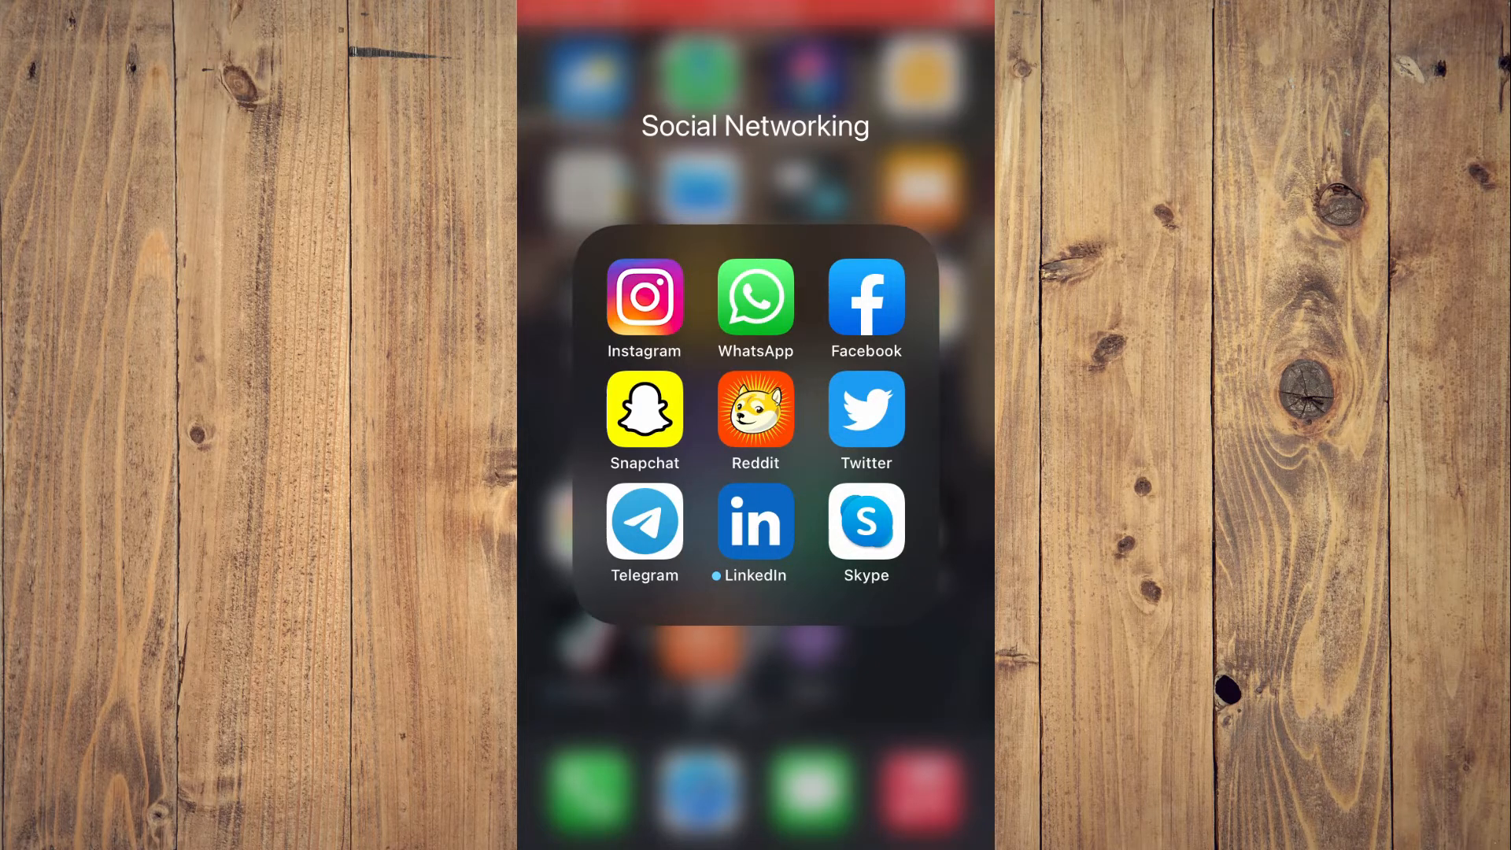
Launch the Reddit app from the Social Networking folder
click(756, 413)
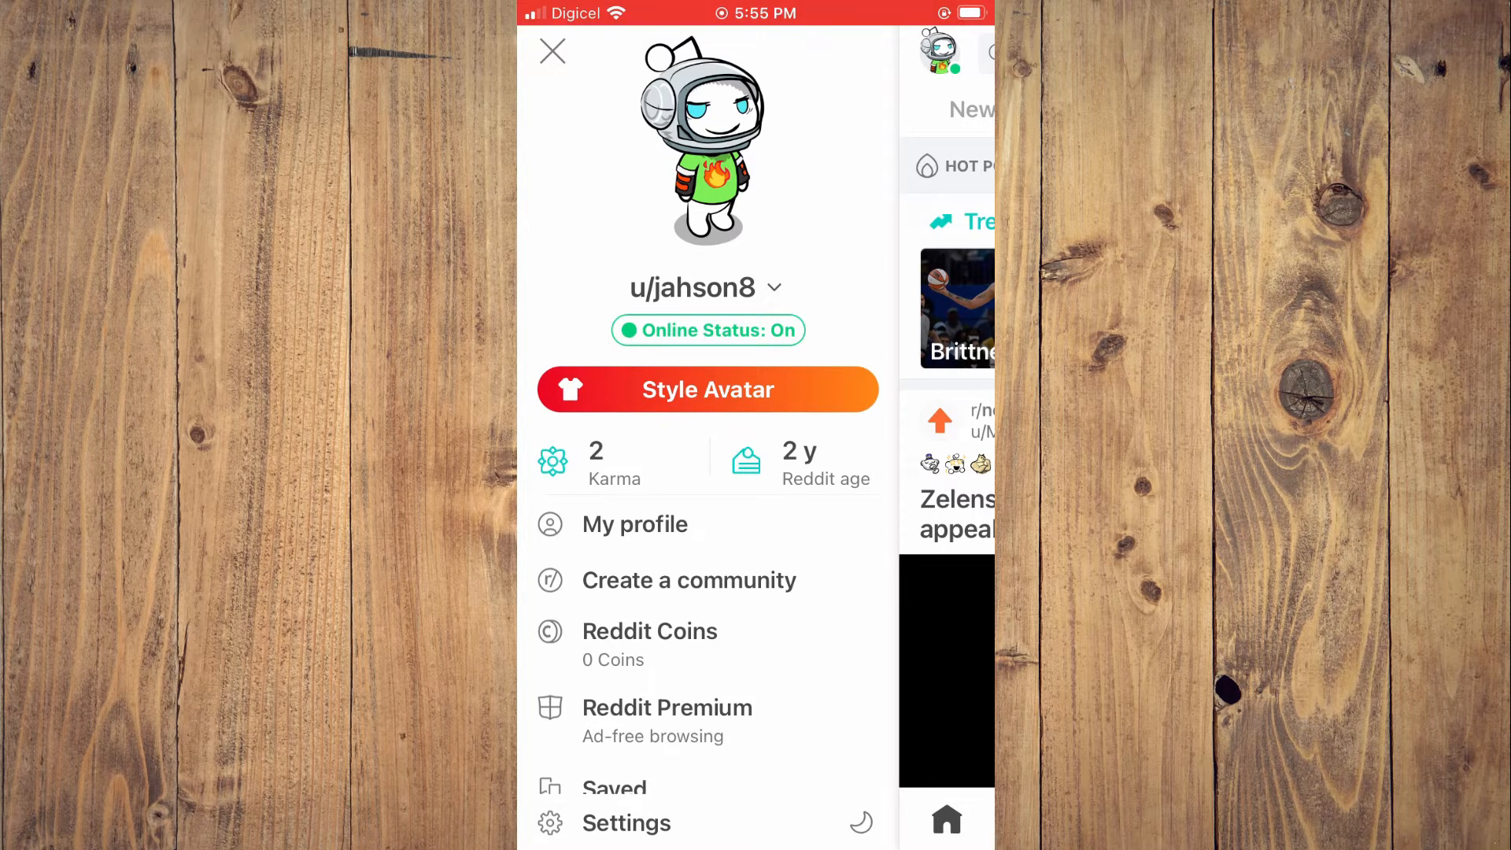
Go to My profile and enter the Edit Profile screen
click(634, 524)
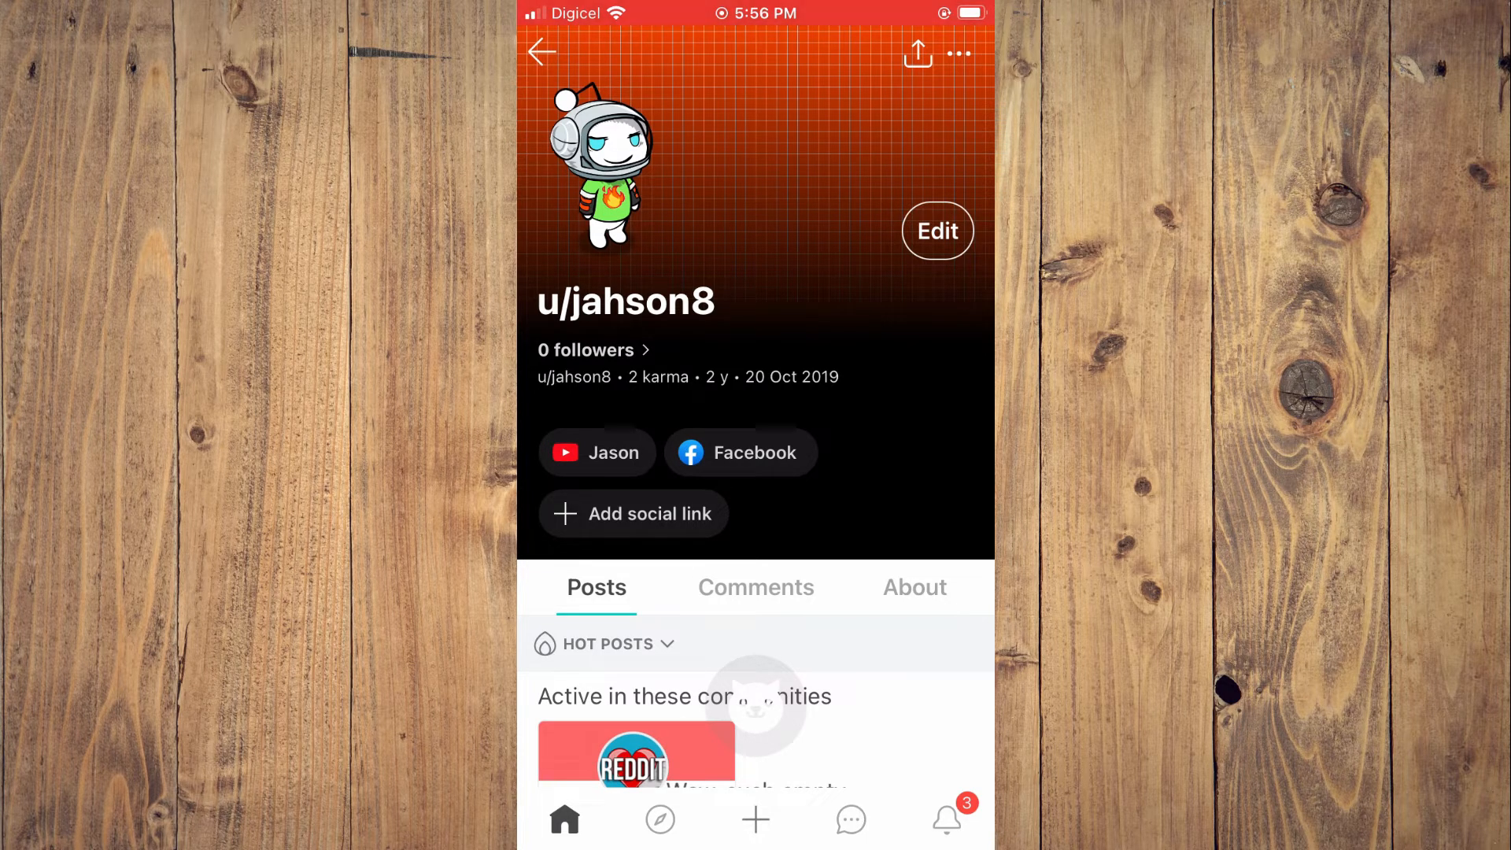
click(936, 232)
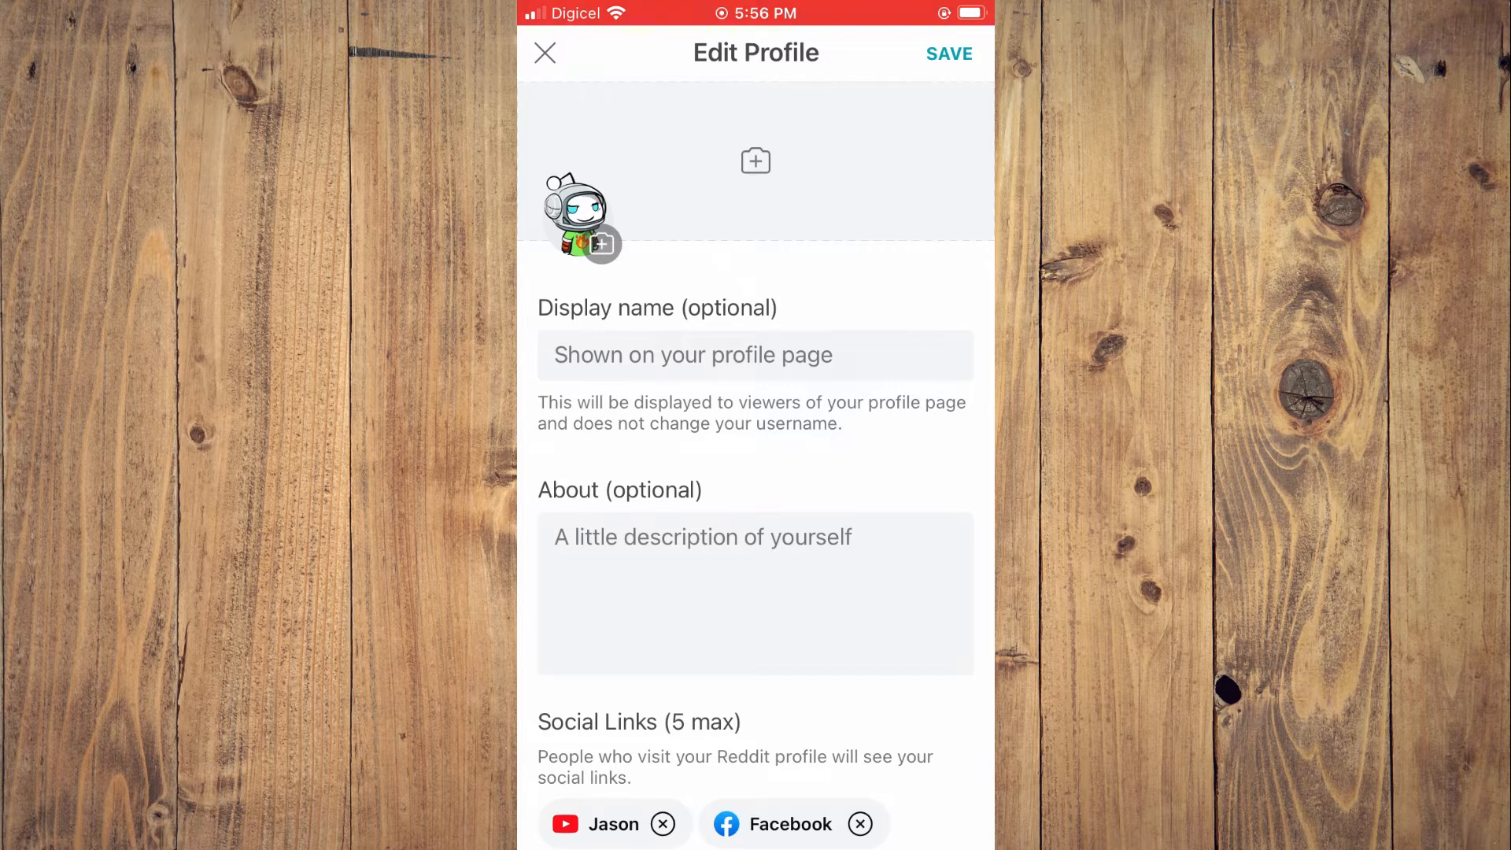
Restore the default avatar from the avatar sheet, recheck the sheet and leave Edit Profile
click(600, 244)
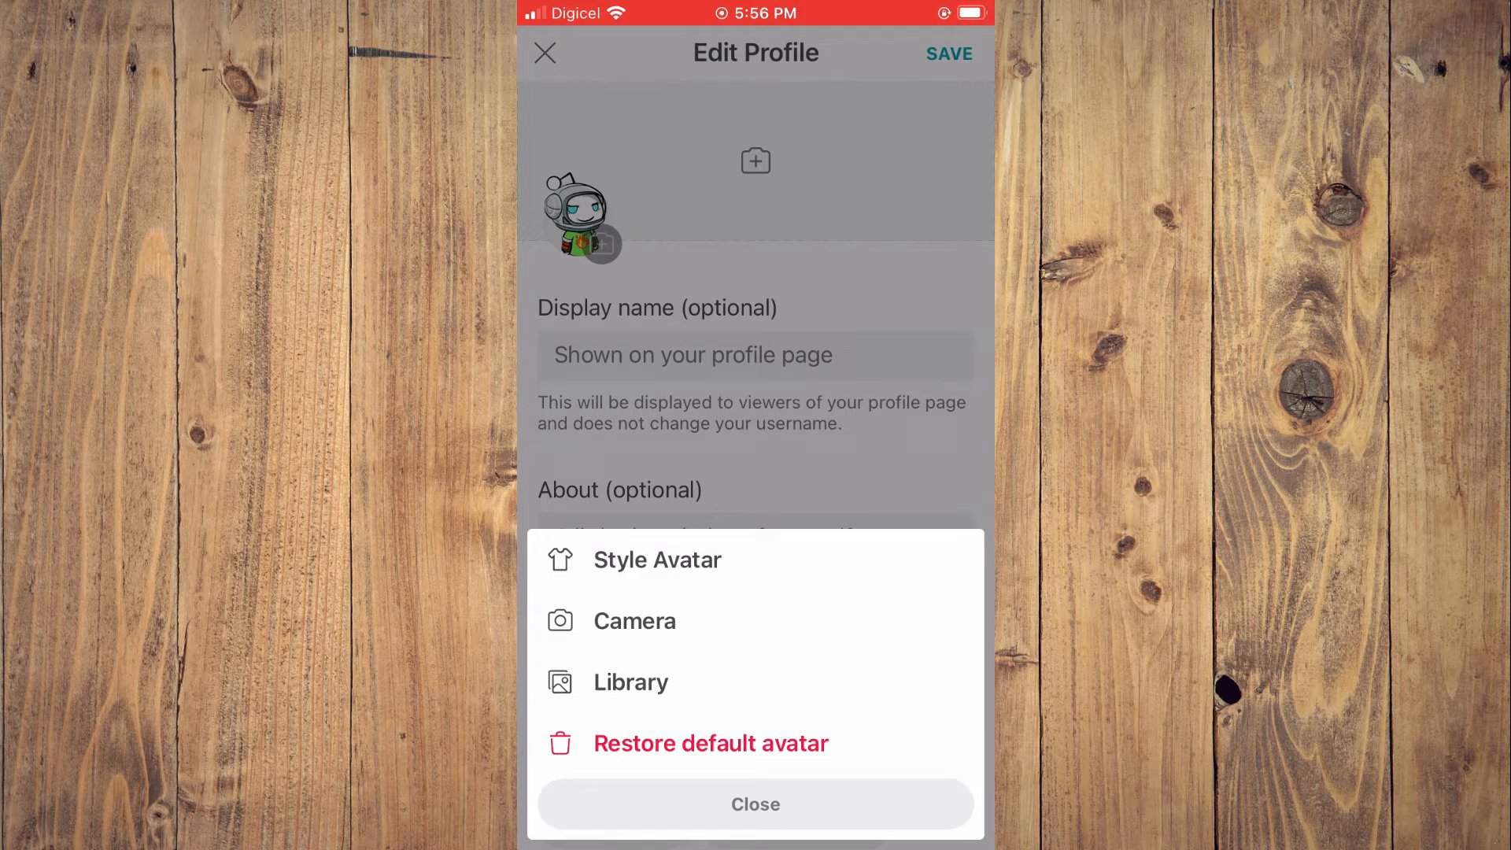
click(756, 805)
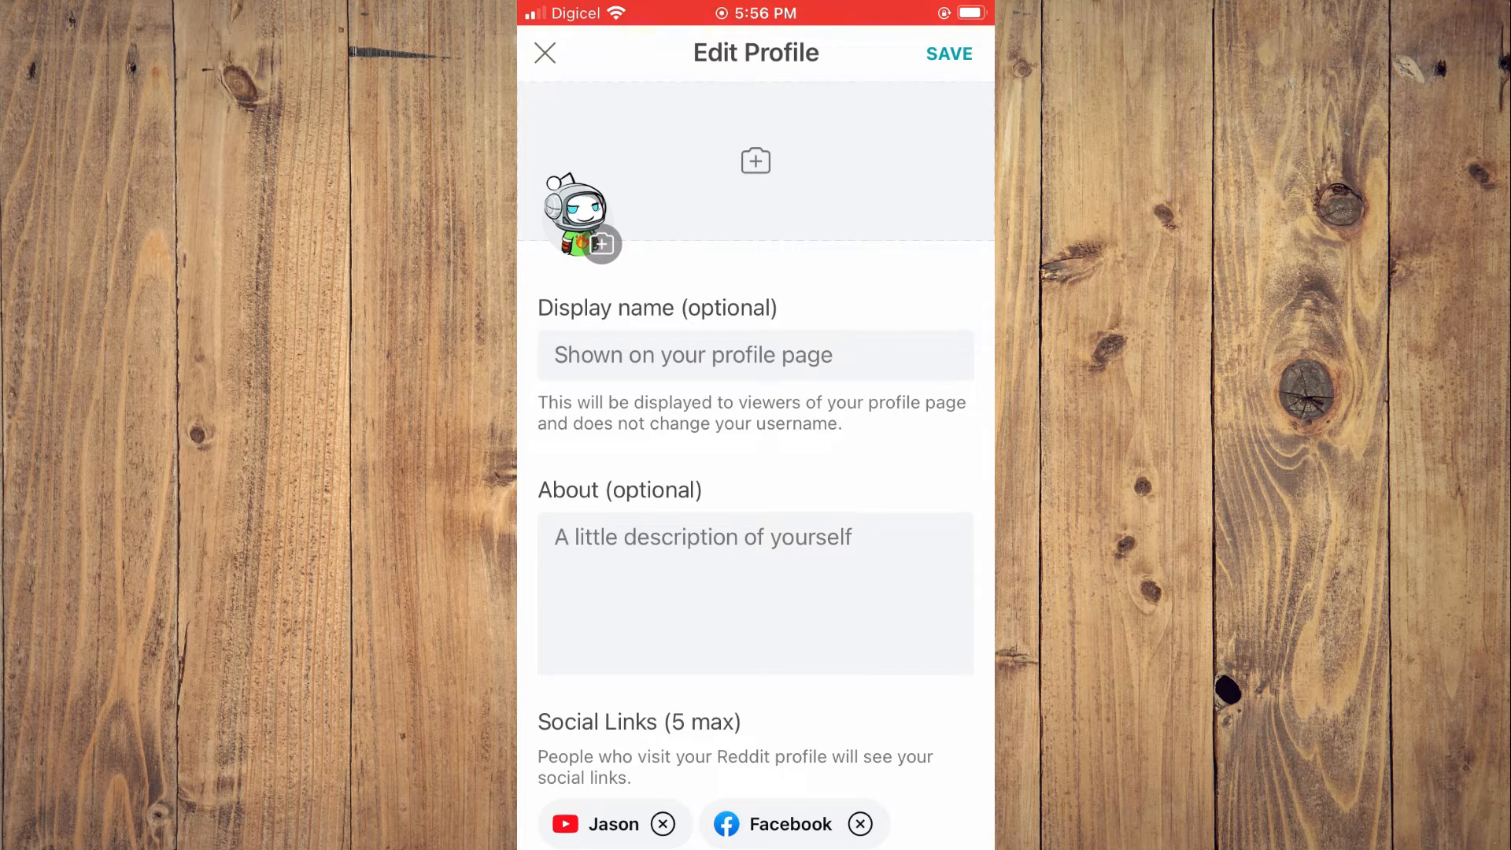
click(600, 242)
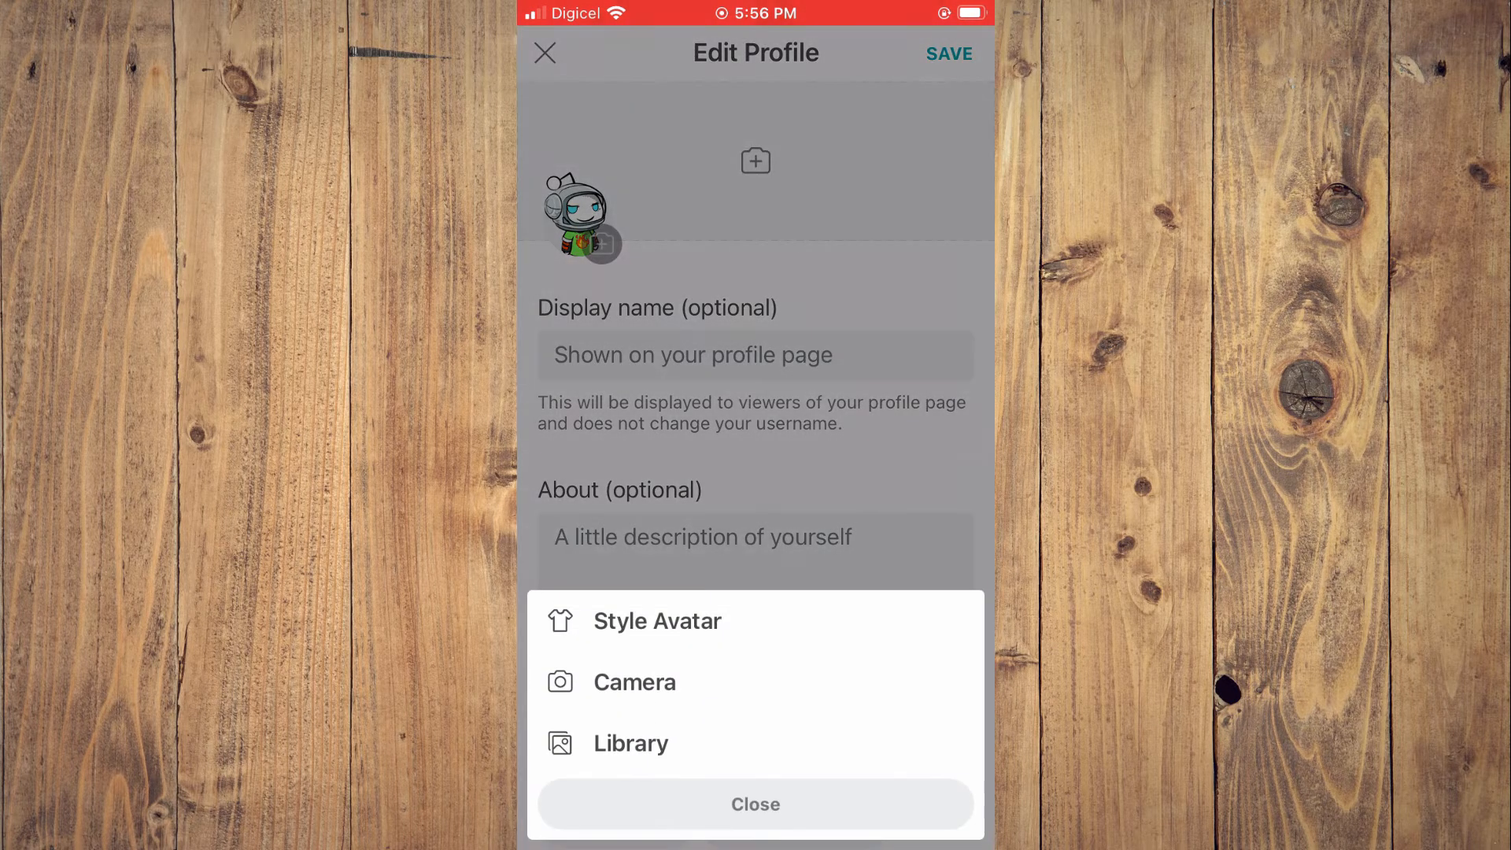
click(754, 805)
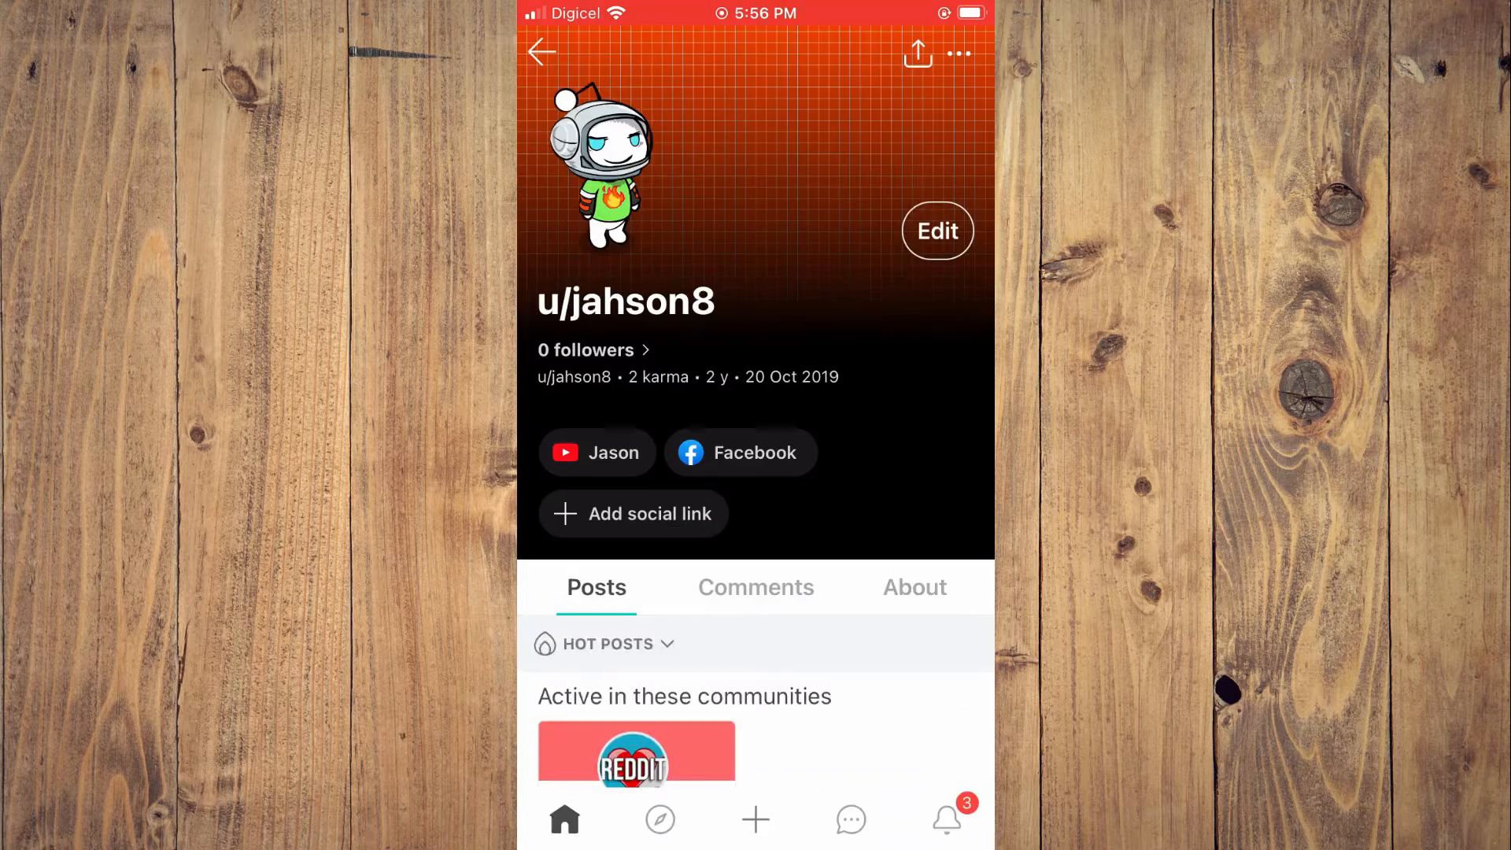
Return to the Popular feed and reopen the account drawer for u/jahson8
click(543, 52)
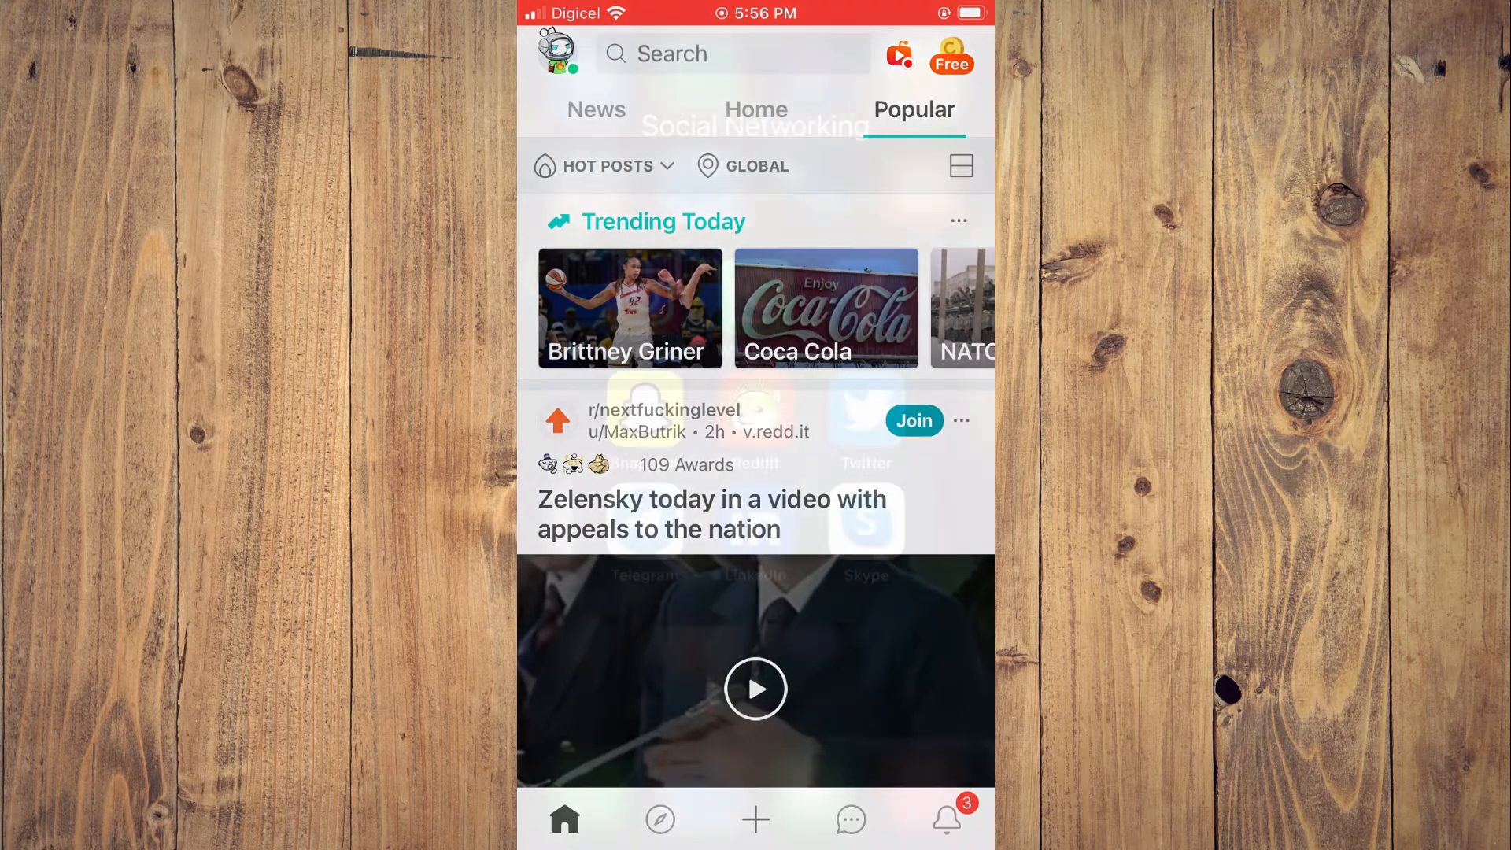
click(756, 688)
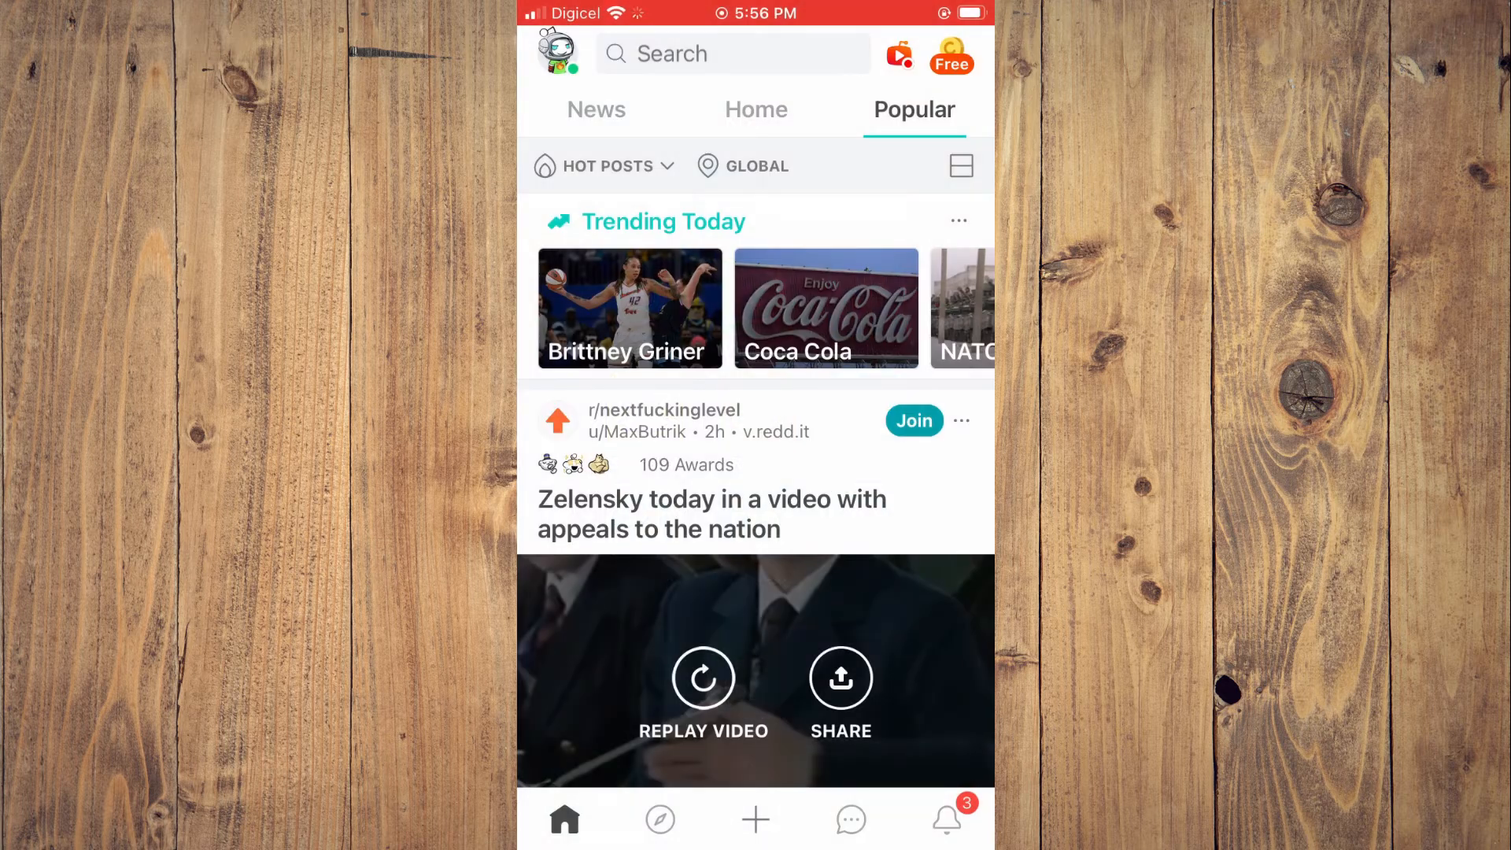
click(558, 54)
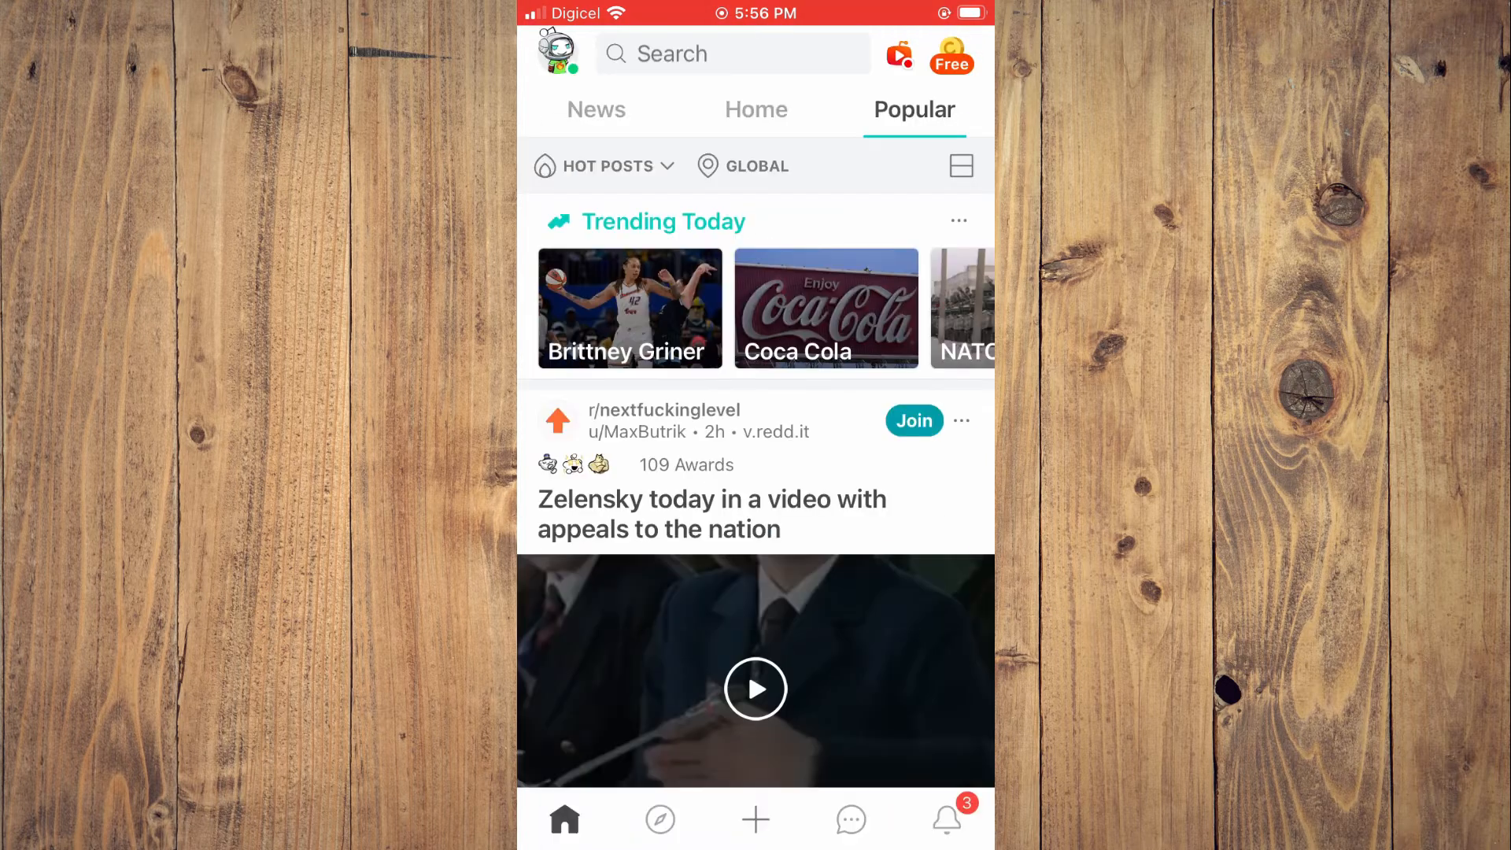
click(556, 54)
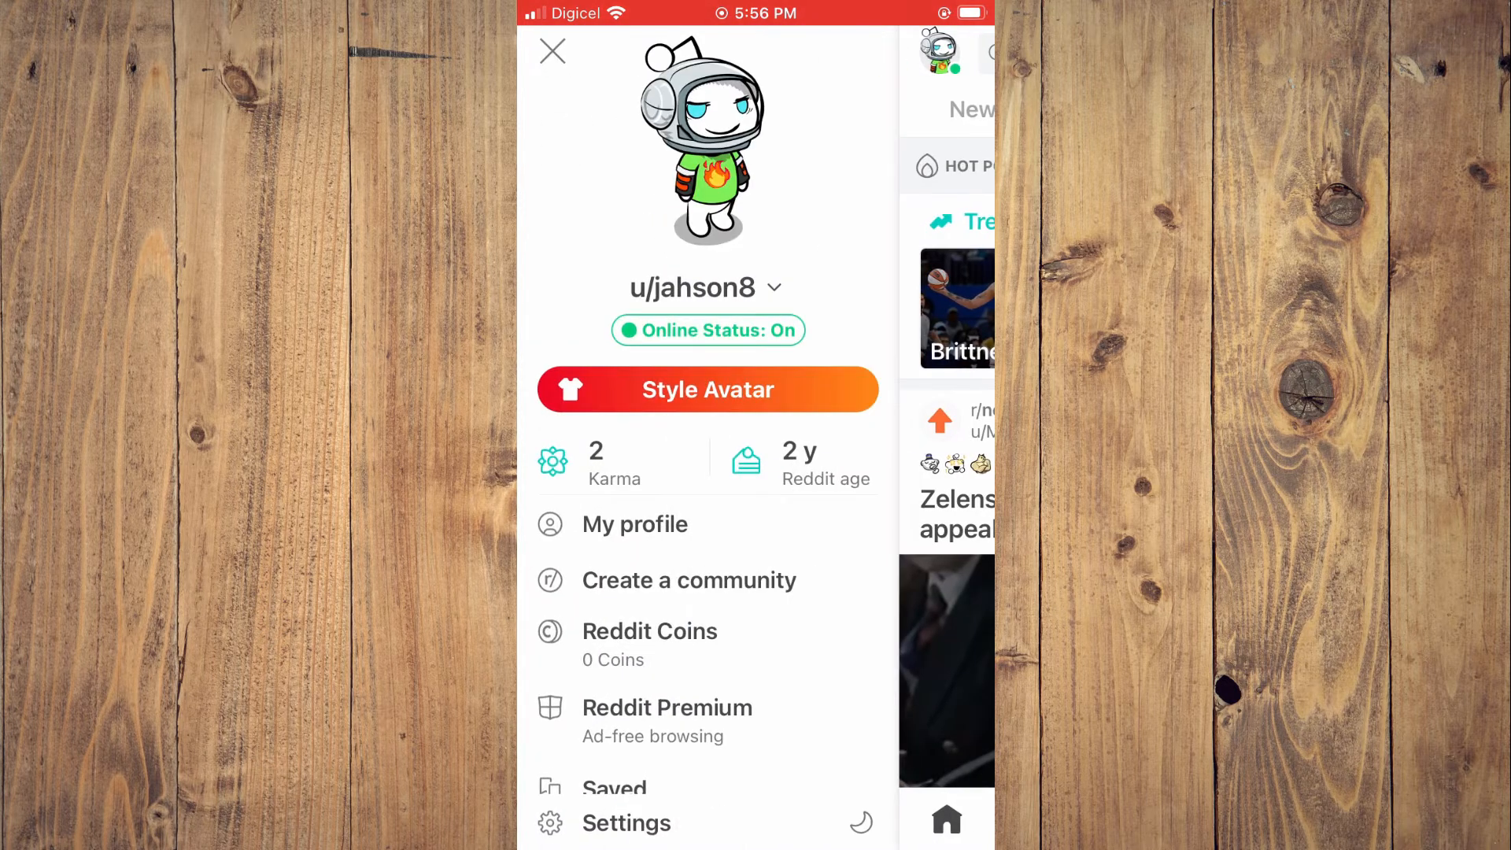
Revisit Edit Profile's avatar sheet to confirm the reset, then return to the home feed
click(634, 524)
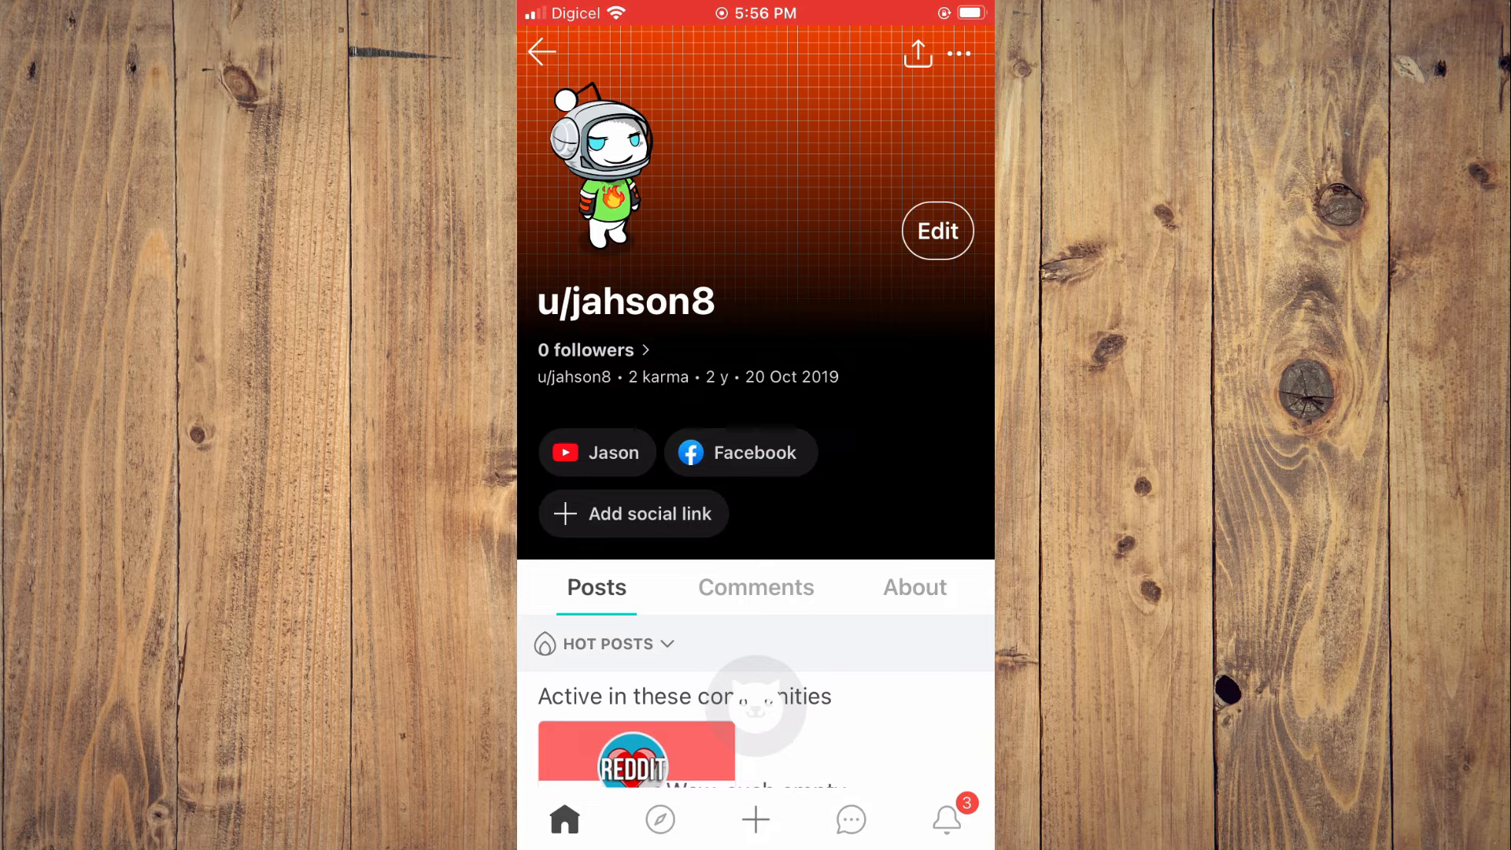
click(935, 232)
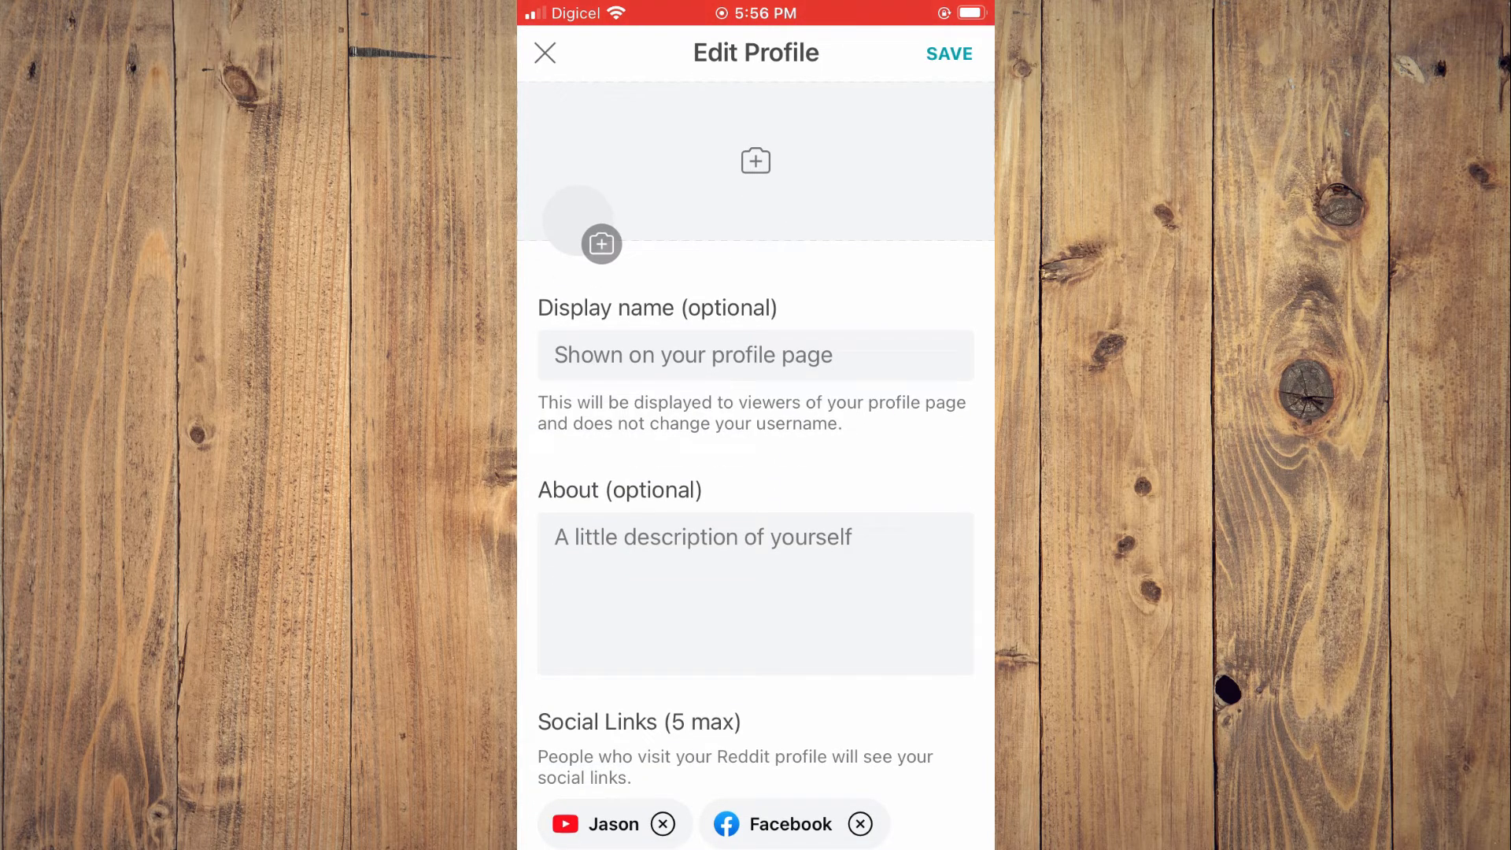
click(600, 242)
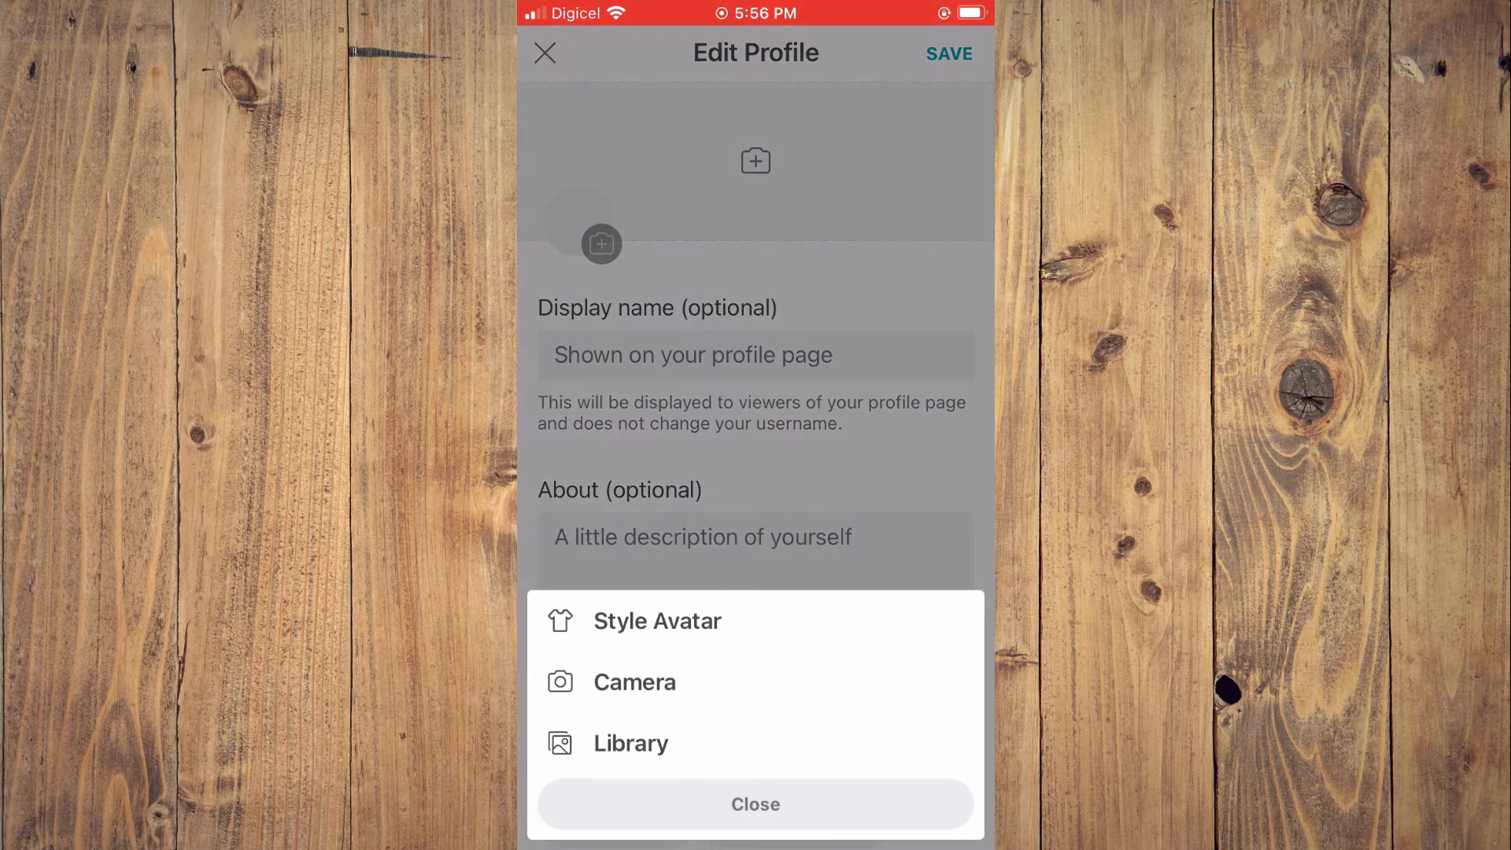
click(756, 805)
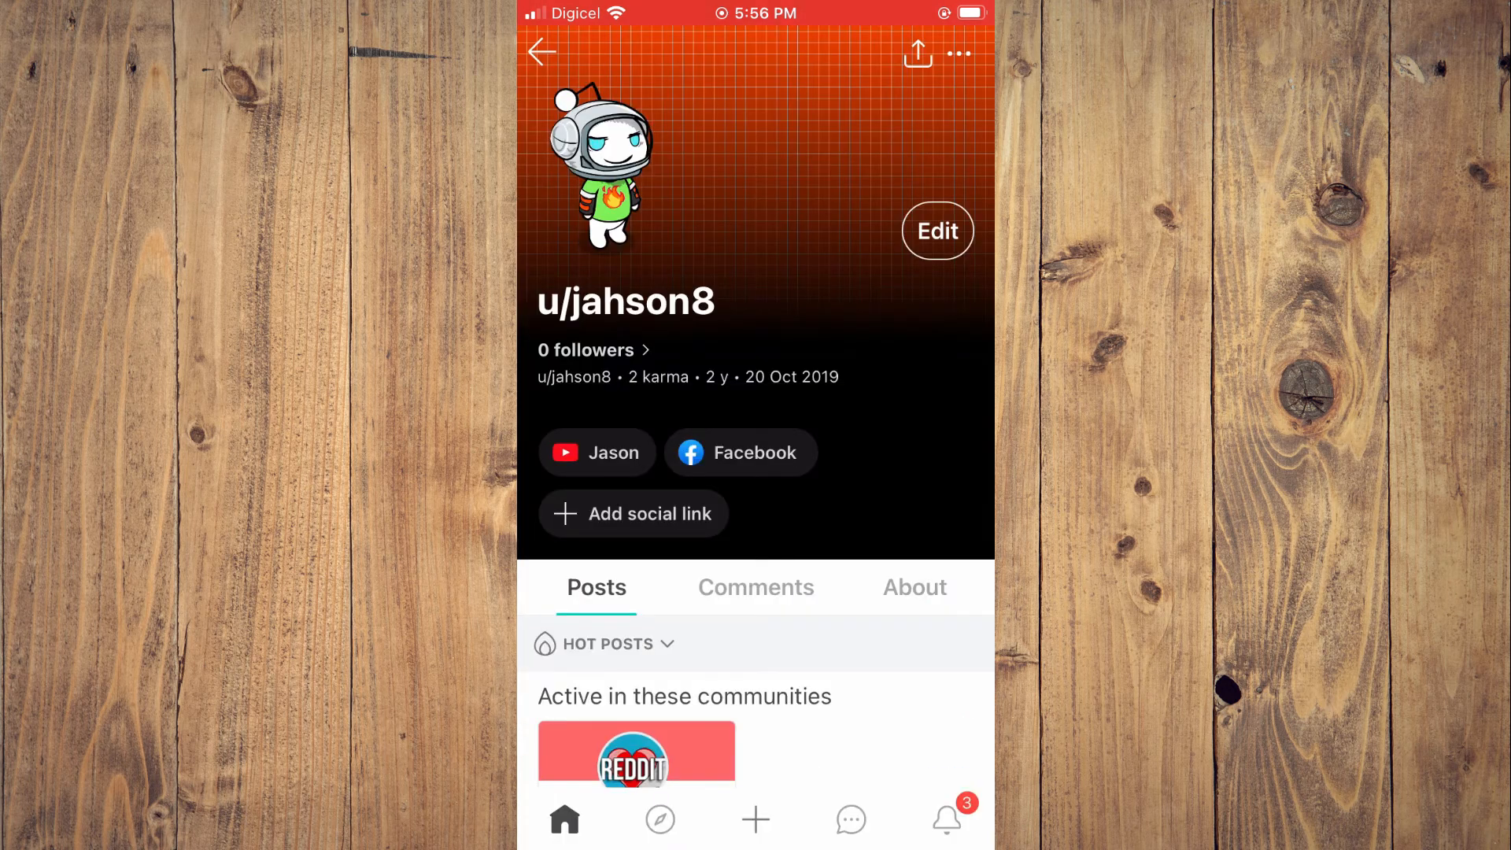
click(542, 51)
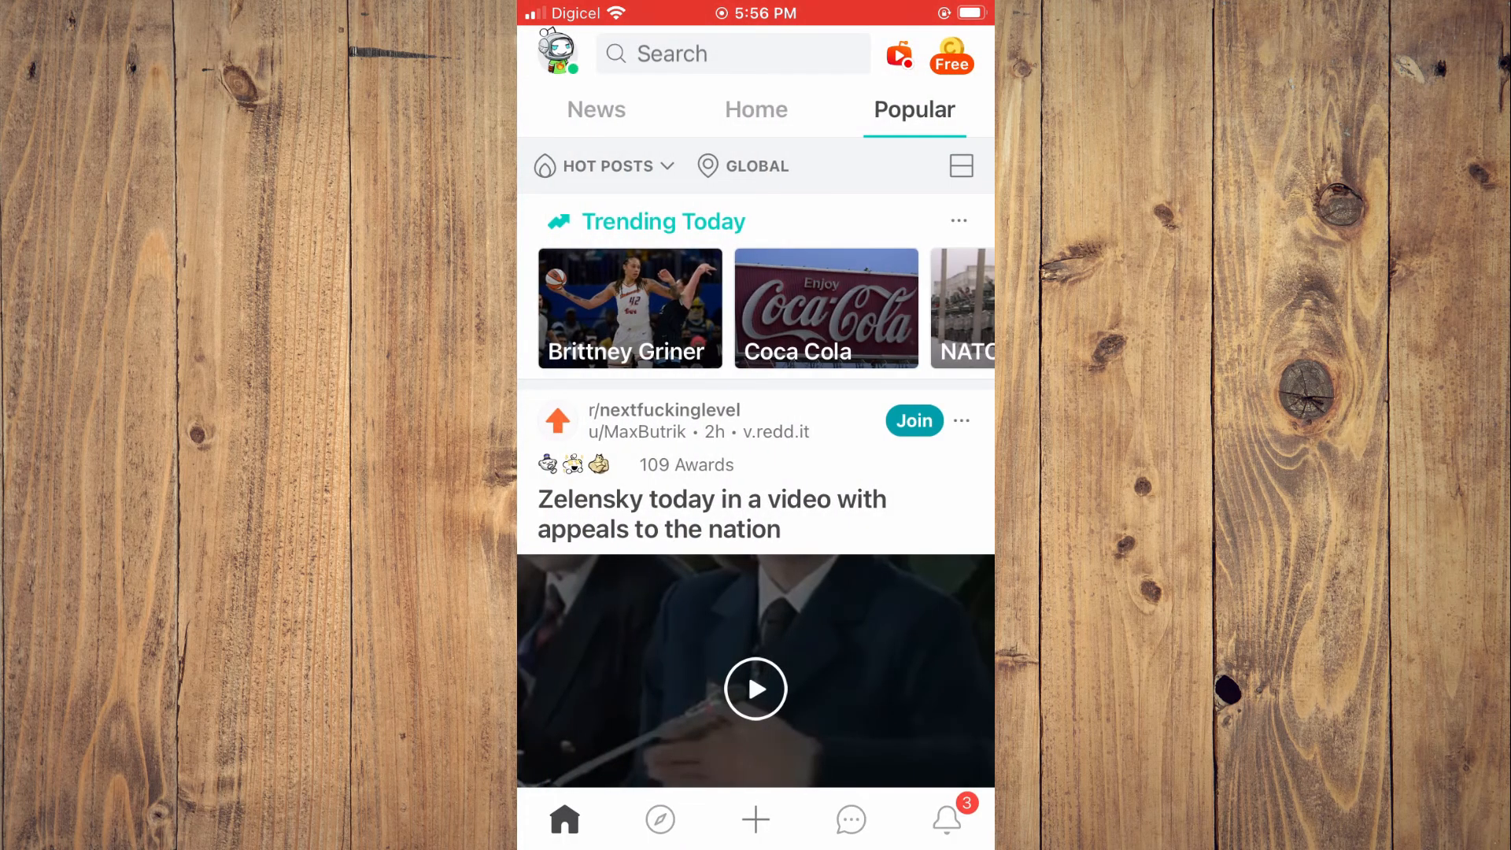